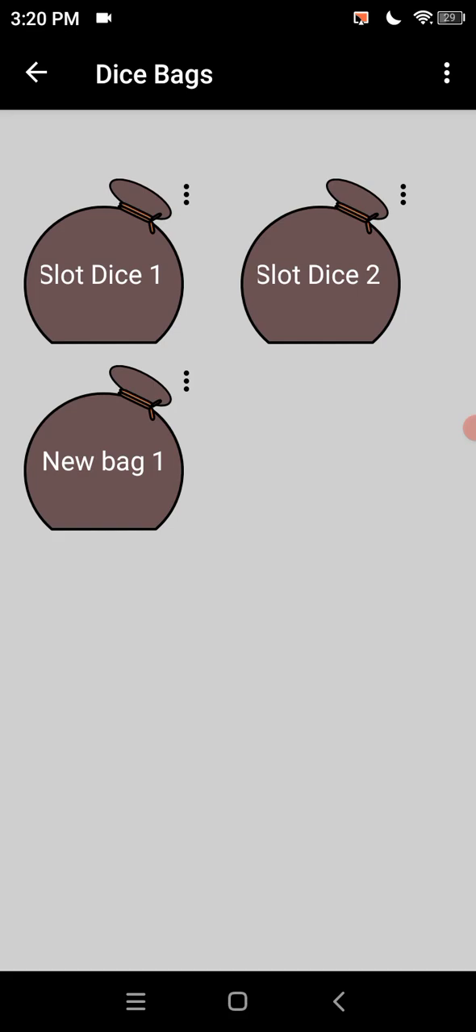
Name New bag 1 'Slot Dice 3' and load its three dice onto the table, confirming the overwrite
click(103, 461)
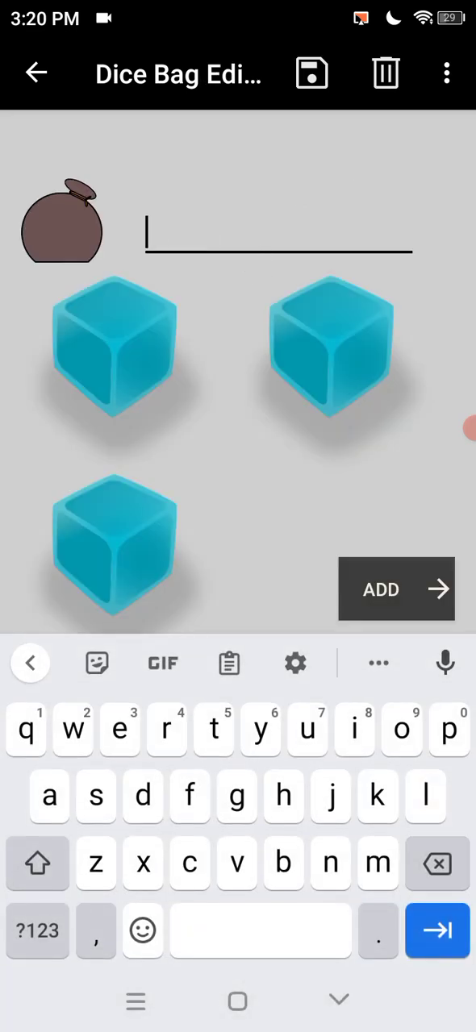
text(s)
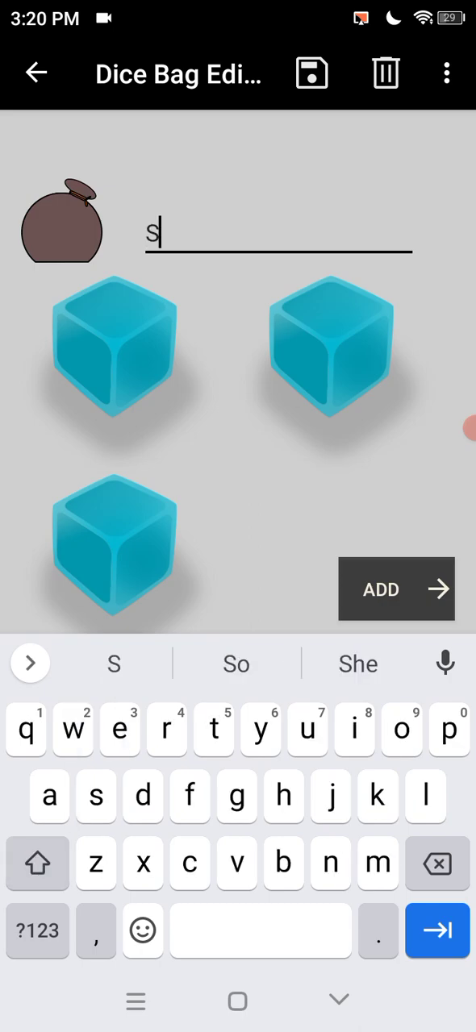
text(lot Dice)
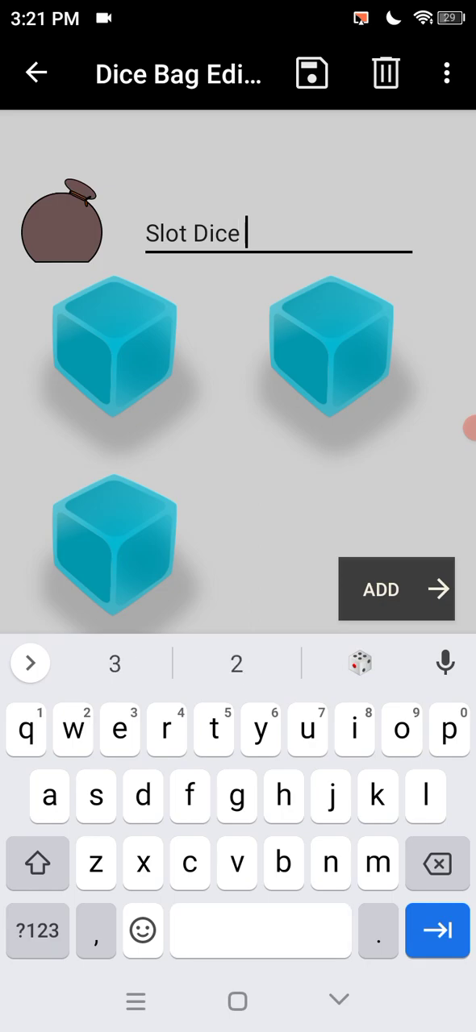
text(3)
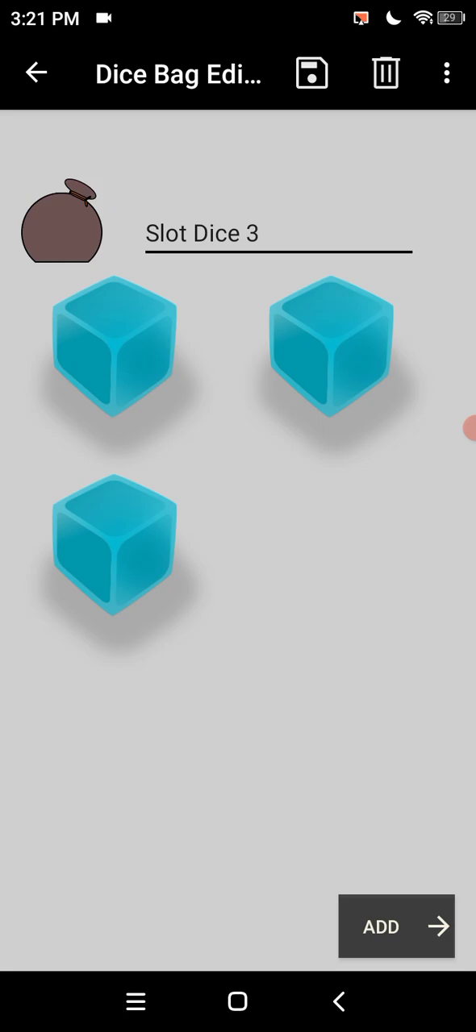
click(396, 926)
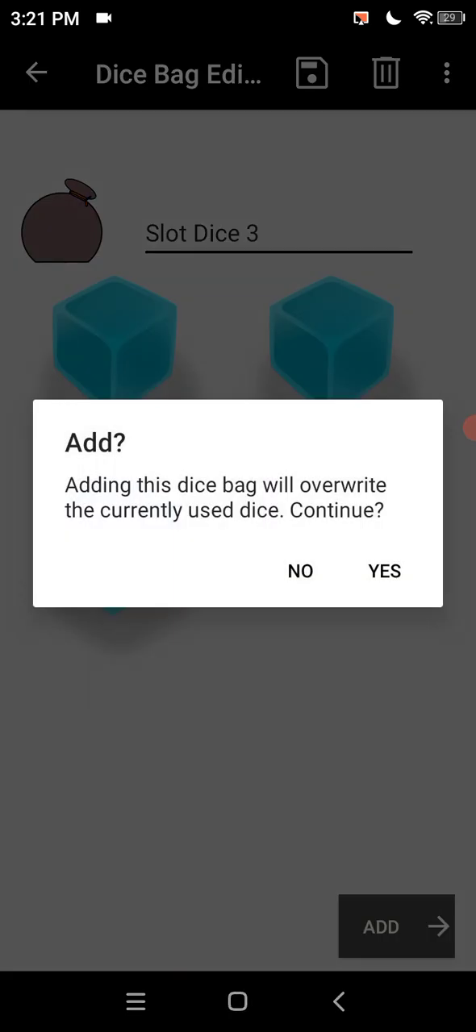
click(384, 571)
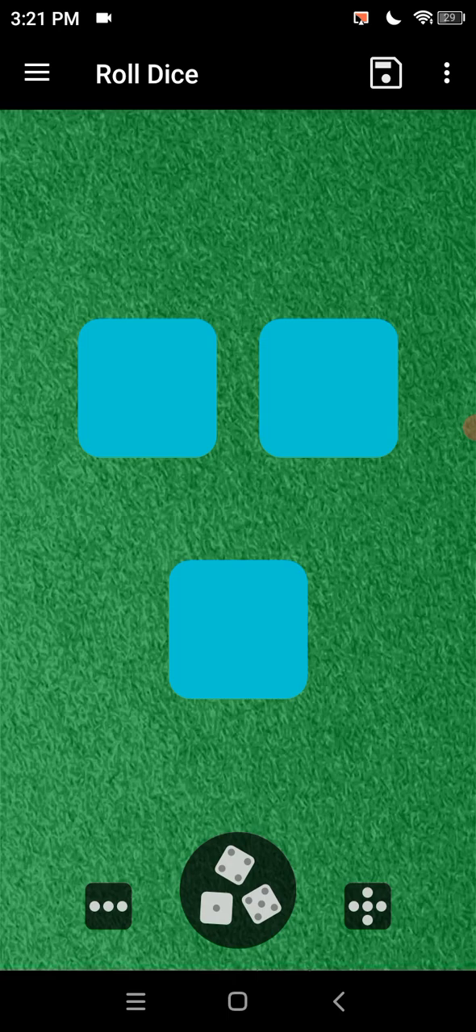
Open the first die in the editor and give face 1 the treasure chest picture
click(236, 631)
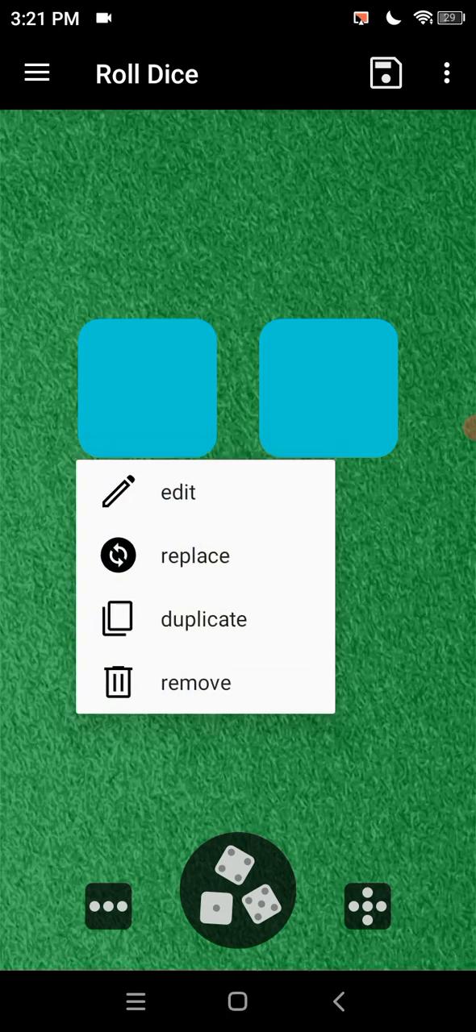
click(178, 492)
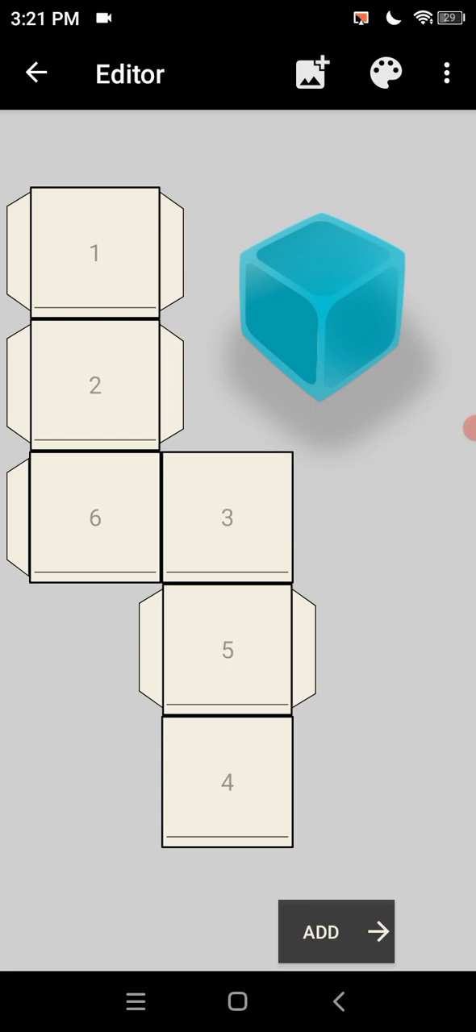
click(95, 385)
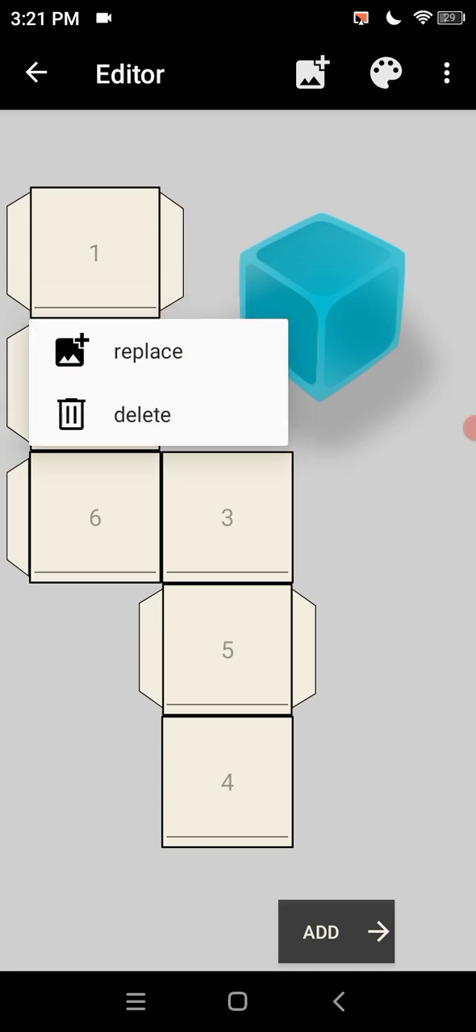
click(148, 351)
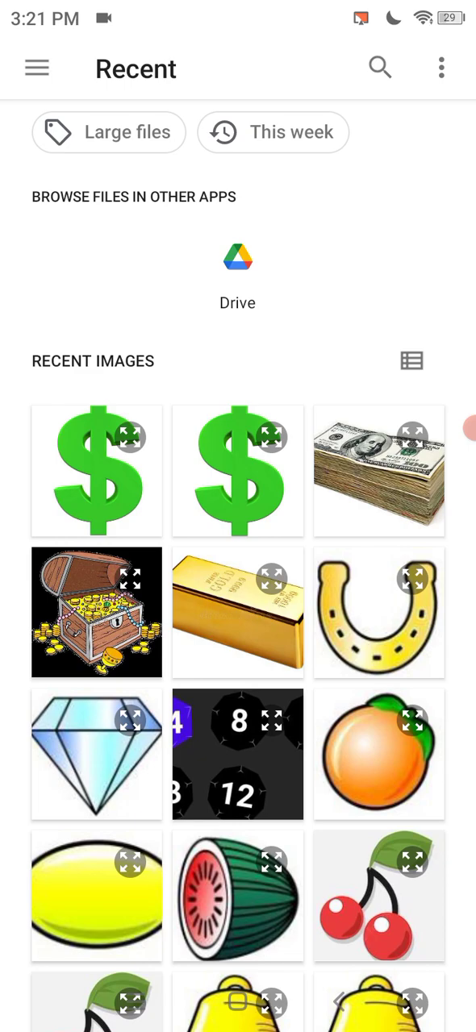
click(96, 612)
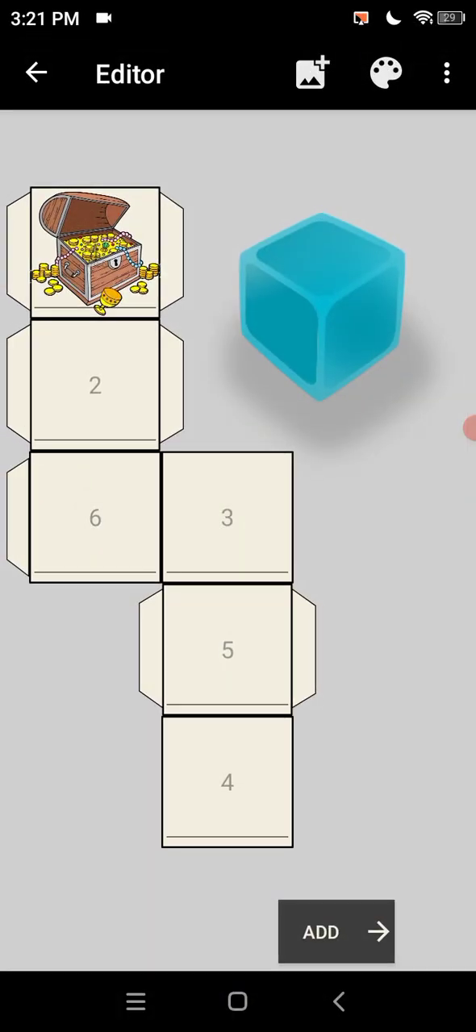
Give face 2 the gold bar picture and face 6 the diamond, then begin replacing face 3
click(95, 518)
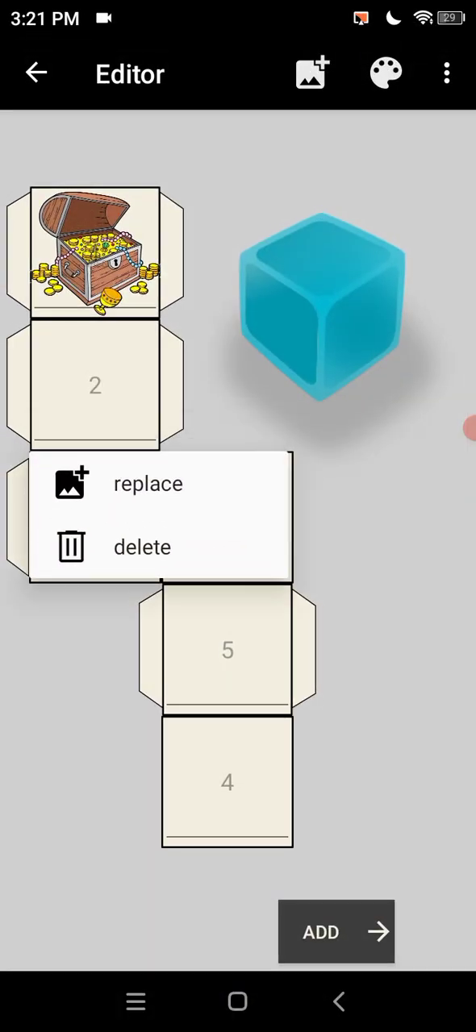
click(147, 482)
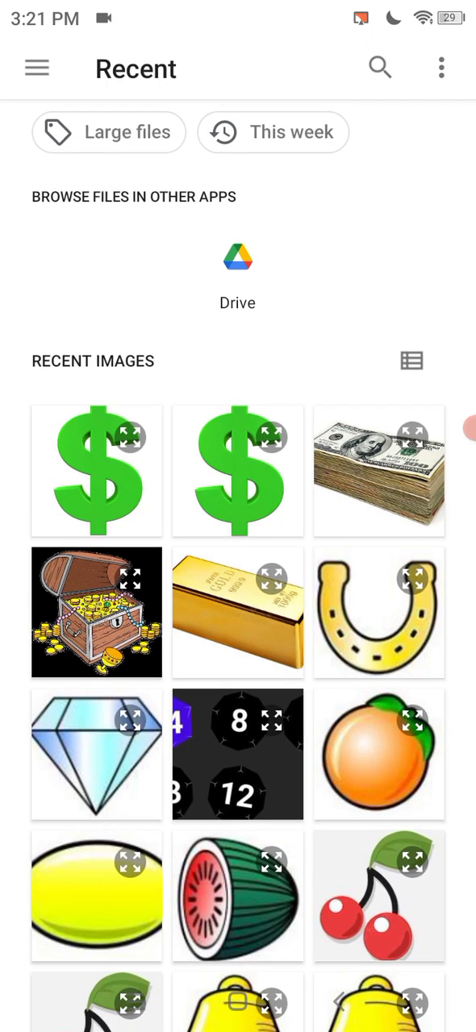
click(96, 612)
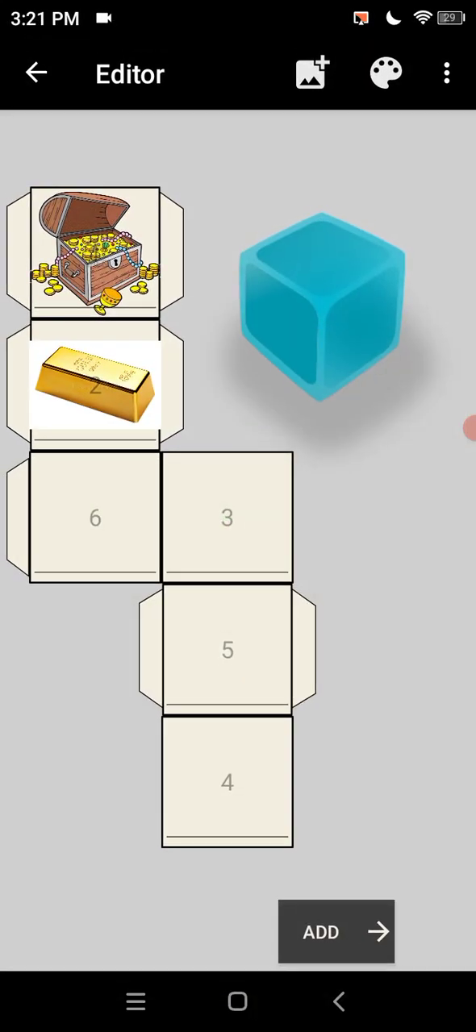
click(226, 650)
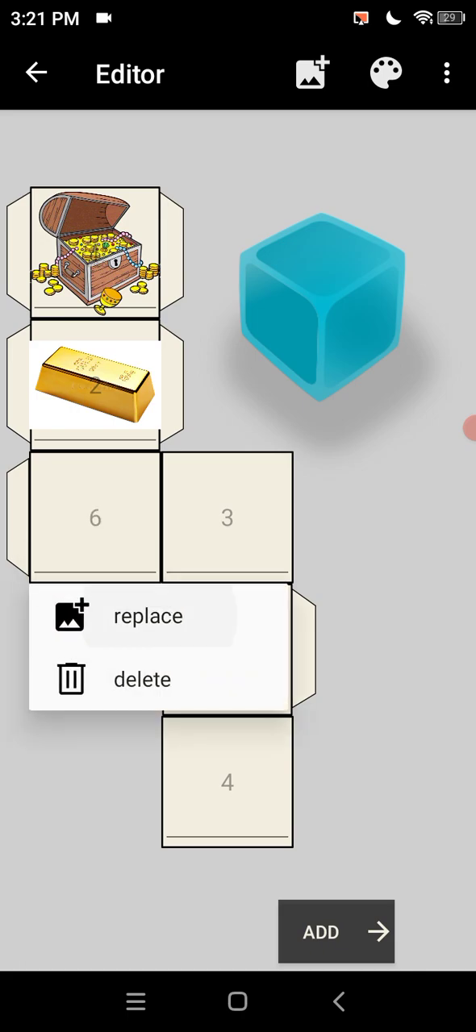
click(148, 616)
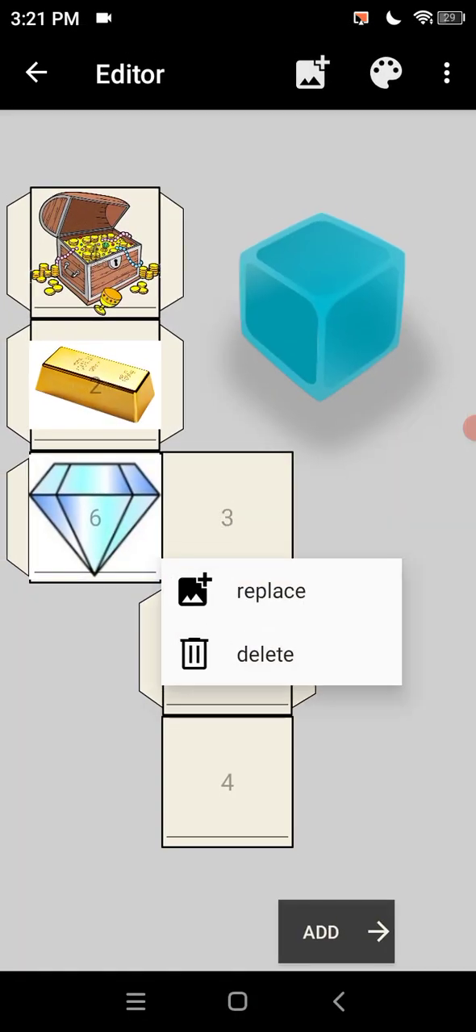
click(271, 590)
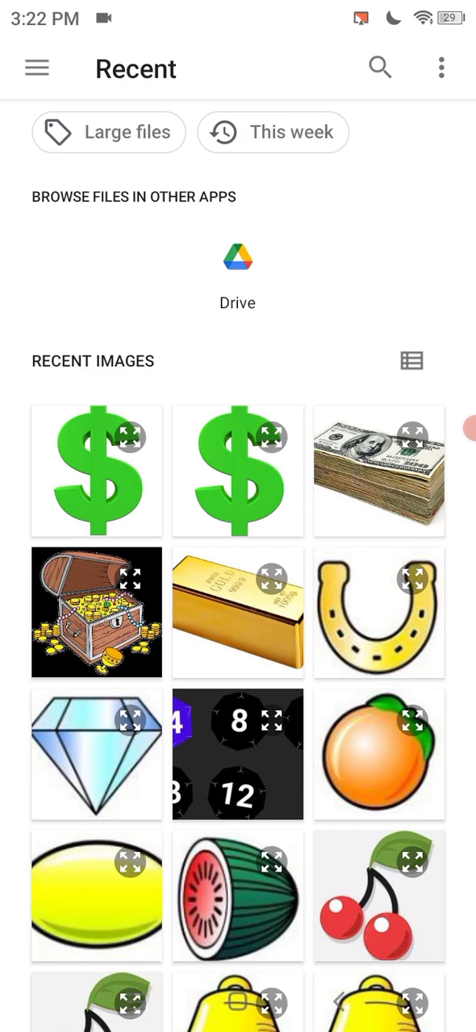
Put banknotes on face 3, horseshoe on face 5, dollar sign on face 4, and add the die
click(378, 471)
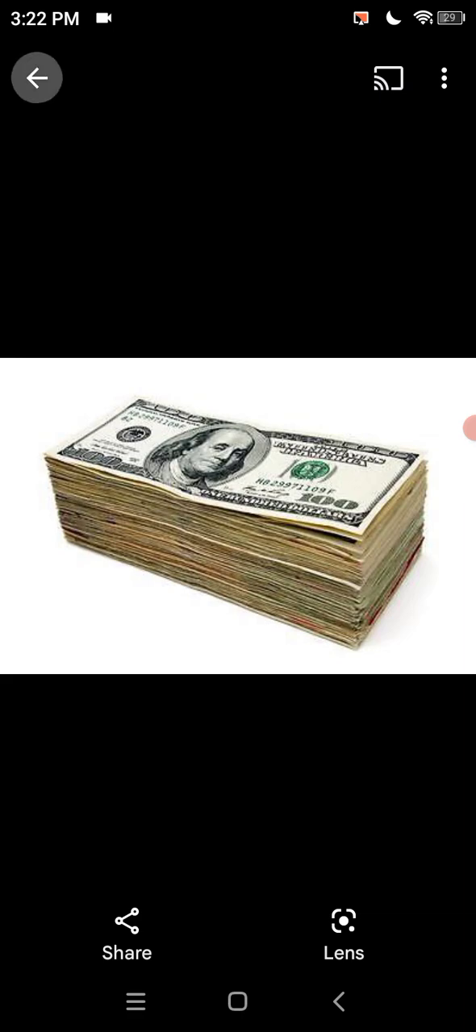
click(36, 77)
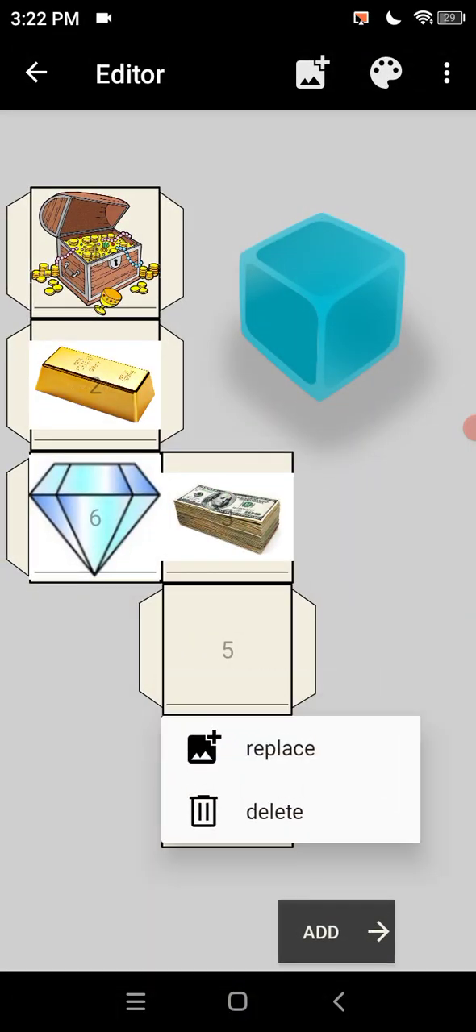
click(280, 747)
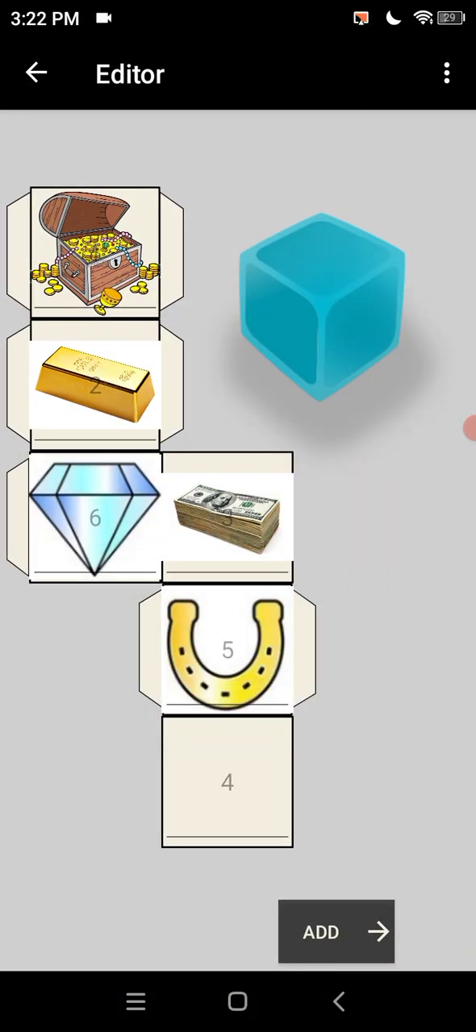
click(335, 931)
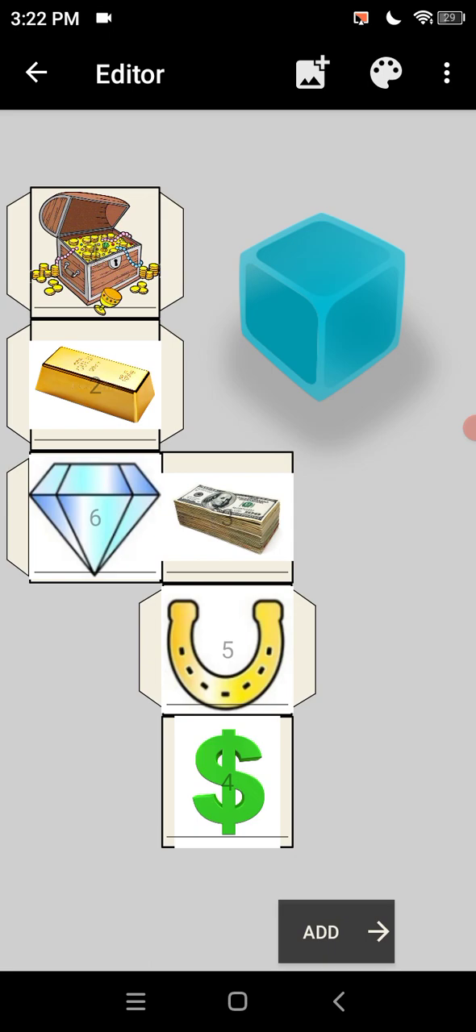
click(336, 931)
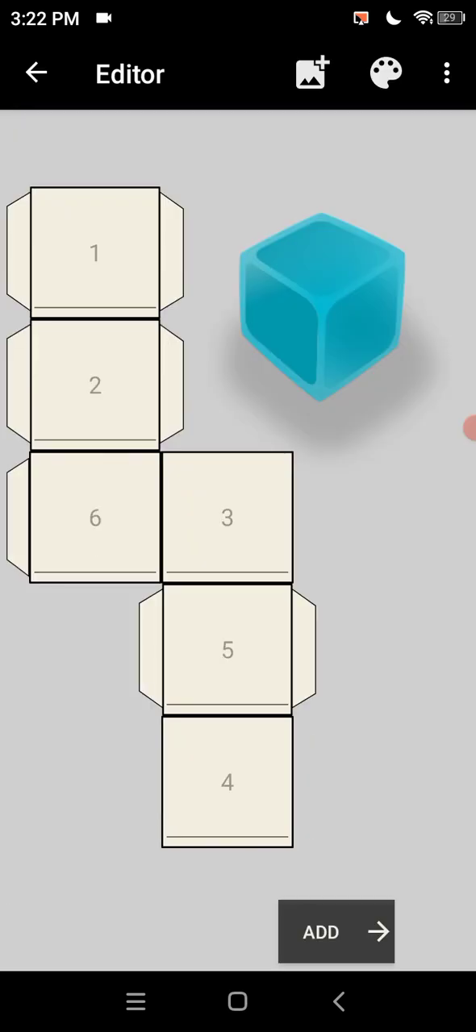
Give the second die chest, gold bar, diamond, cash, horseshoe and dollar-sign faces, and add it
click(95, 386)
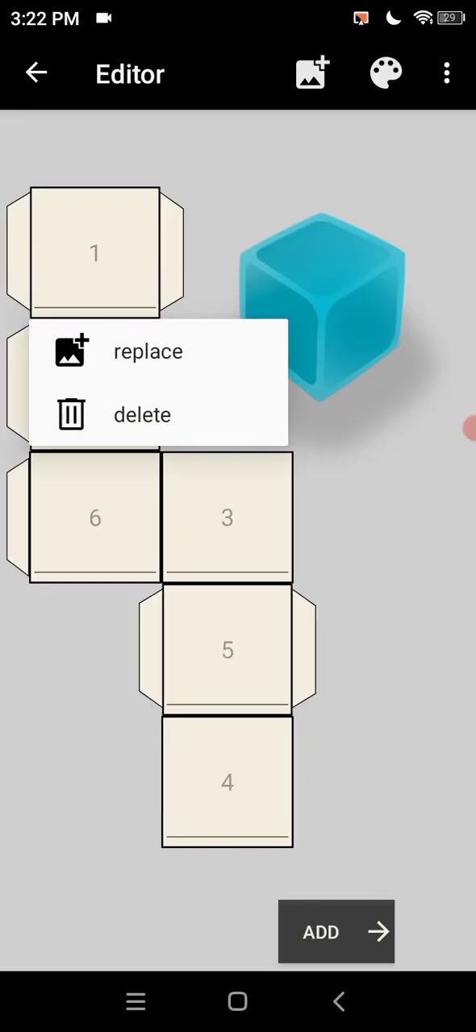
click(148, 351)
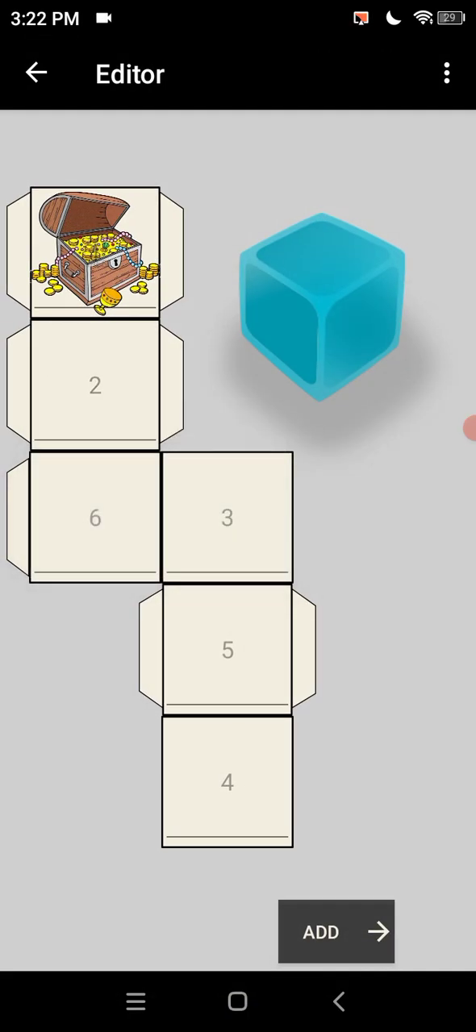
click(95, 386)
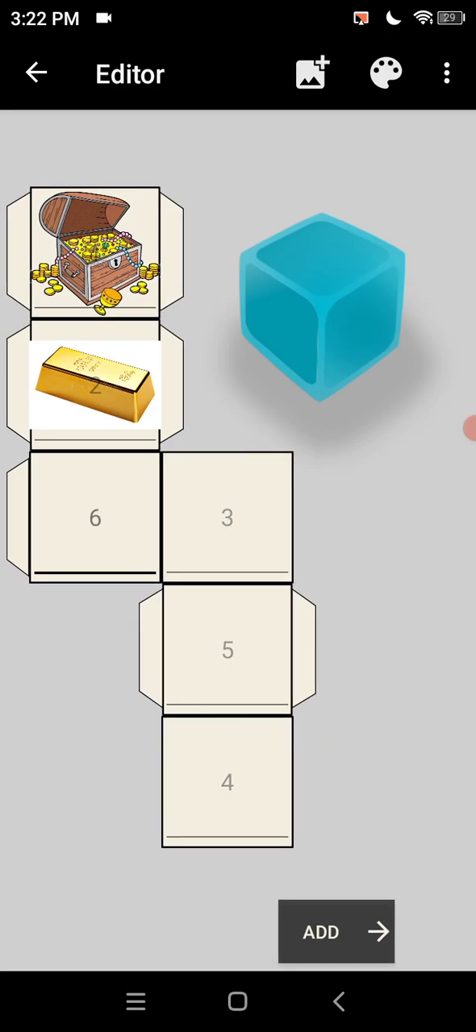
click(310, 73)
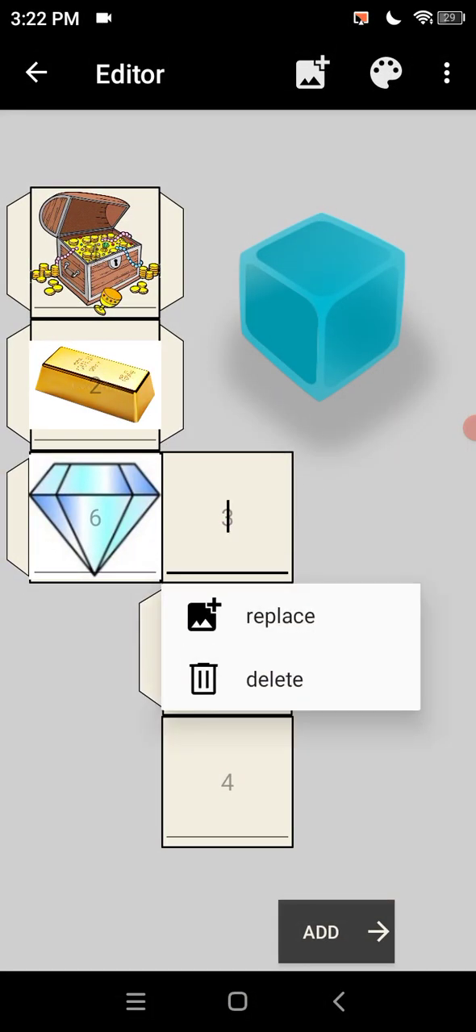
click(280, 615)
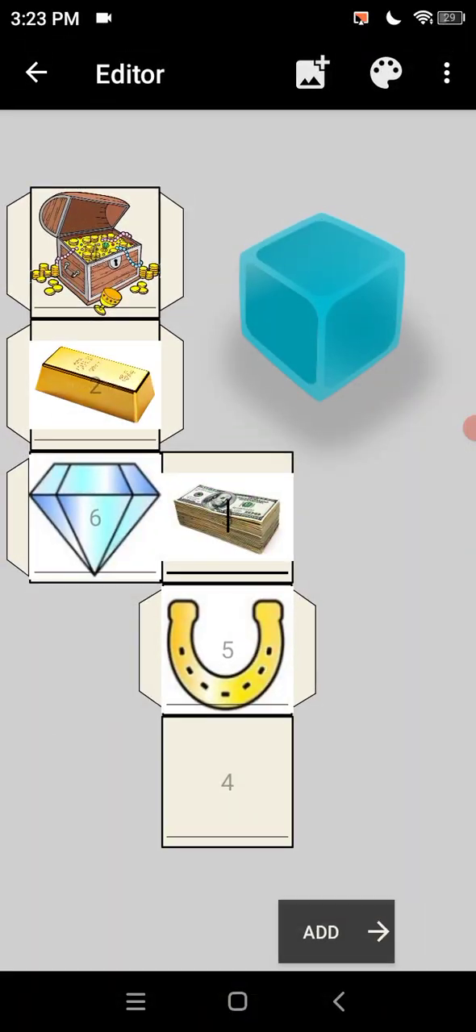
click(312, 74)
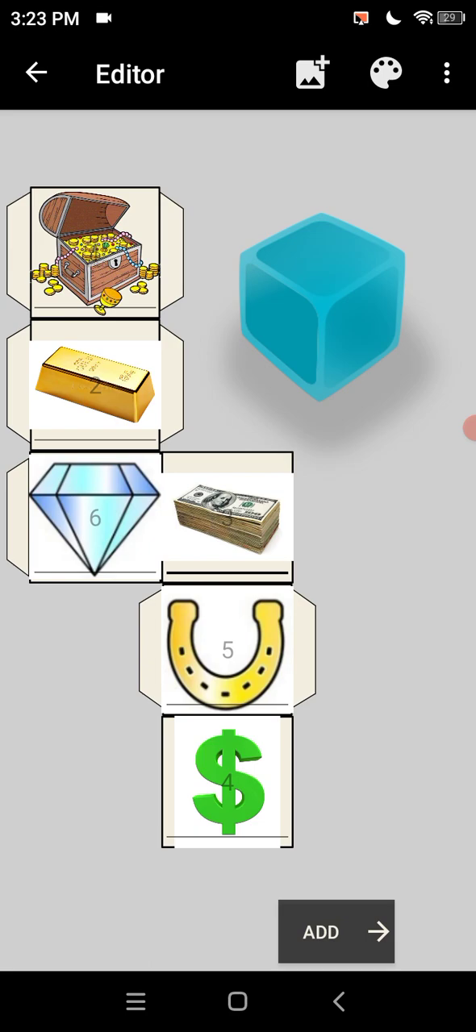
click(336, 932)
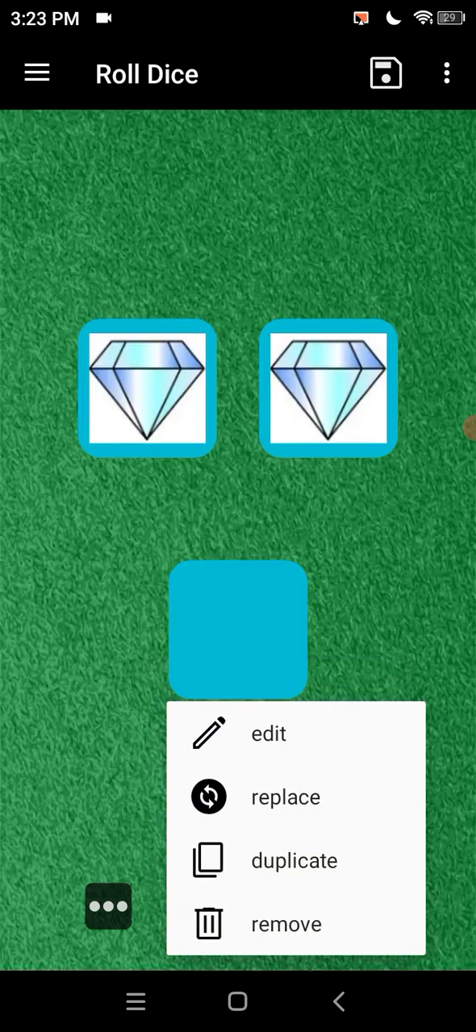
Edit the blank die with the six treasure pictures, starting with the chest, and add it
click(267, 733)
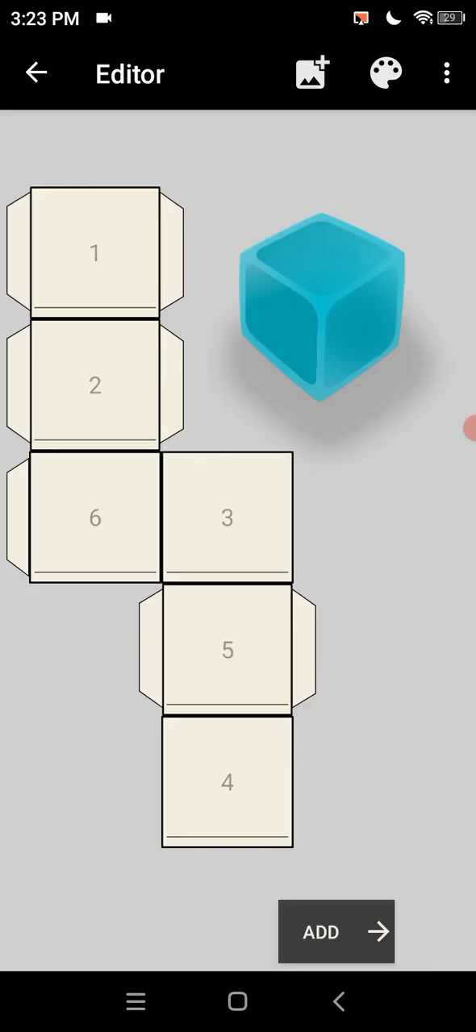
click(94, 385)
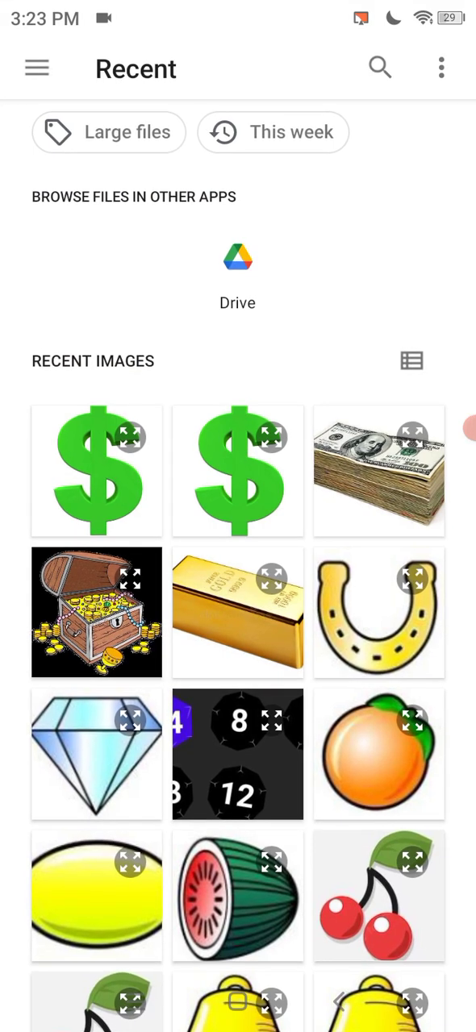
click(95, 612)
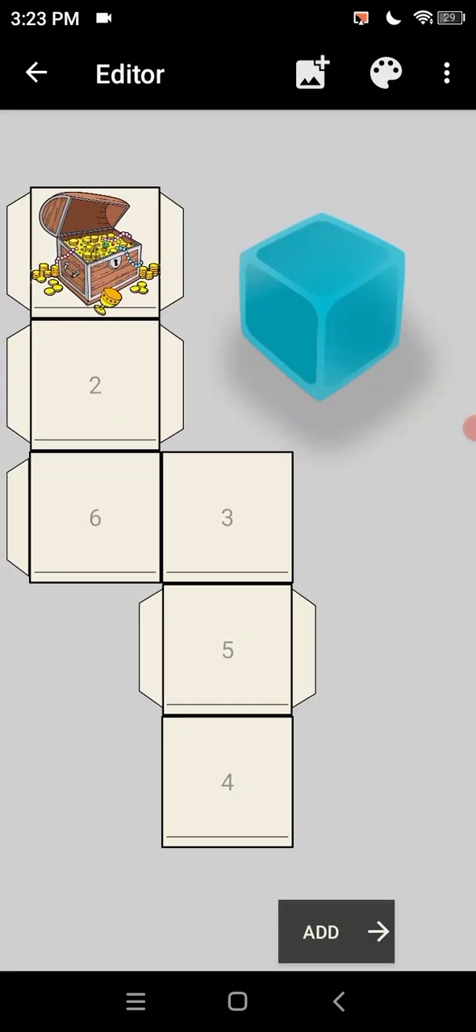
click(311, 74)
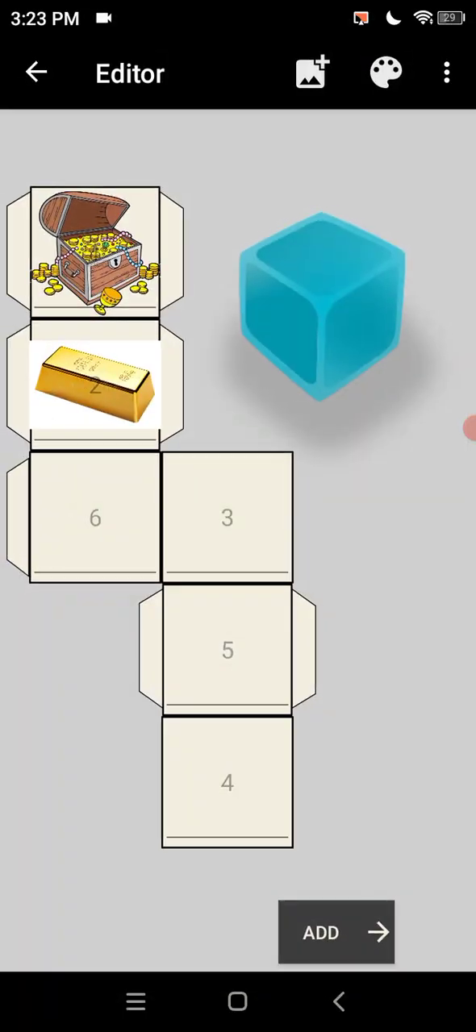
click(228, 649)
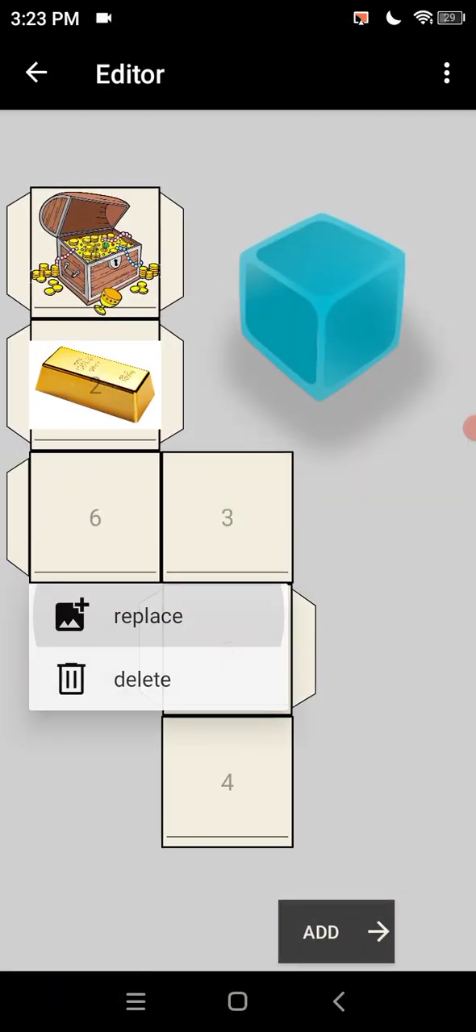
click(147, 615)
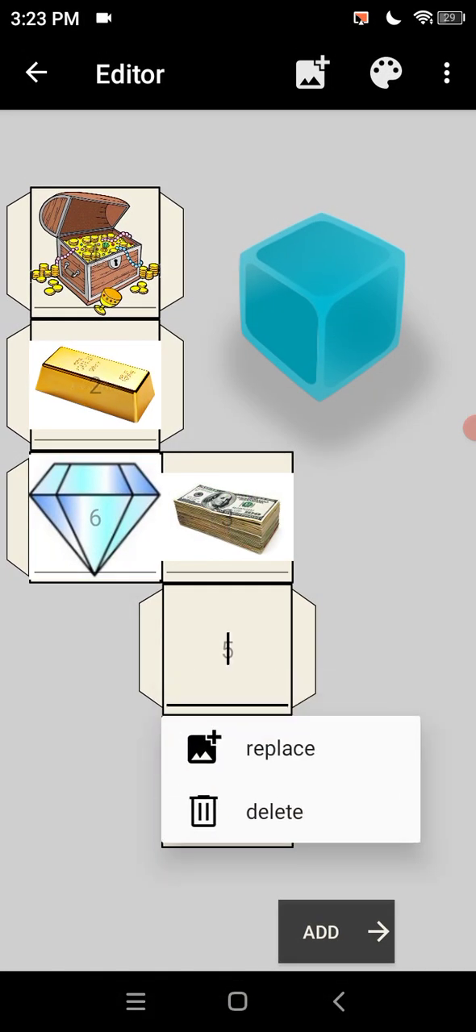
click(280, 748)
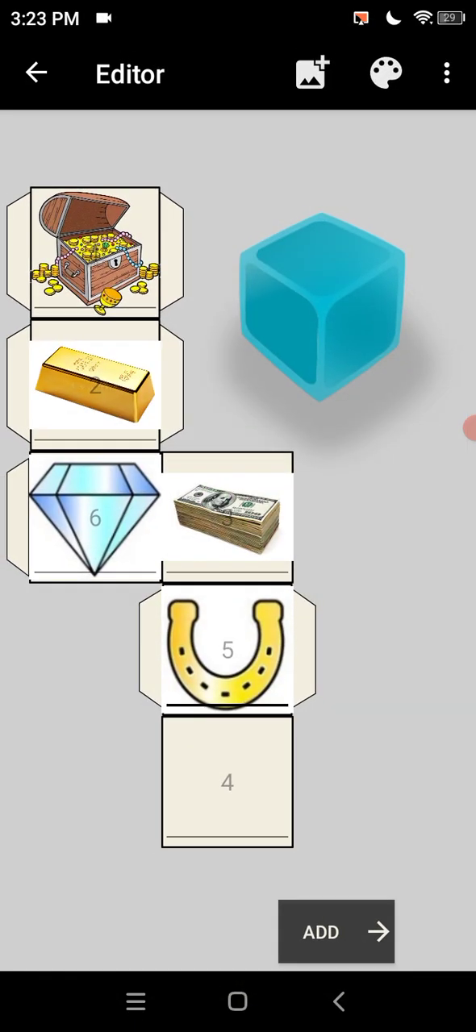
click(227, 649)
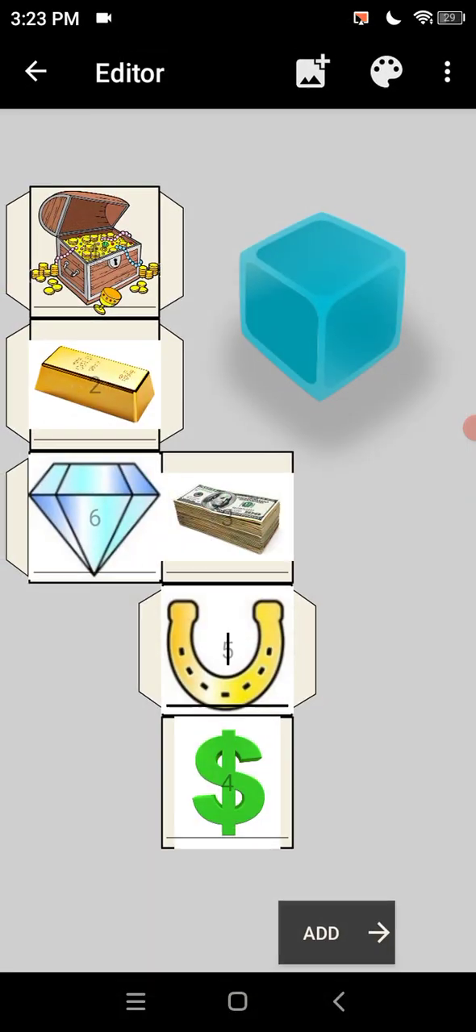
click(336, 933)
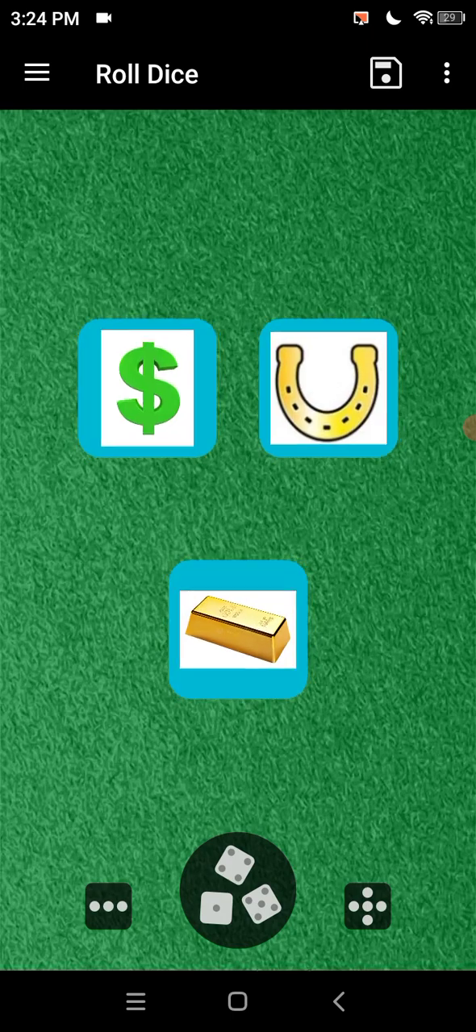
Roll the three treasure dice four times, then open the navigation drawer
click(237, 890)
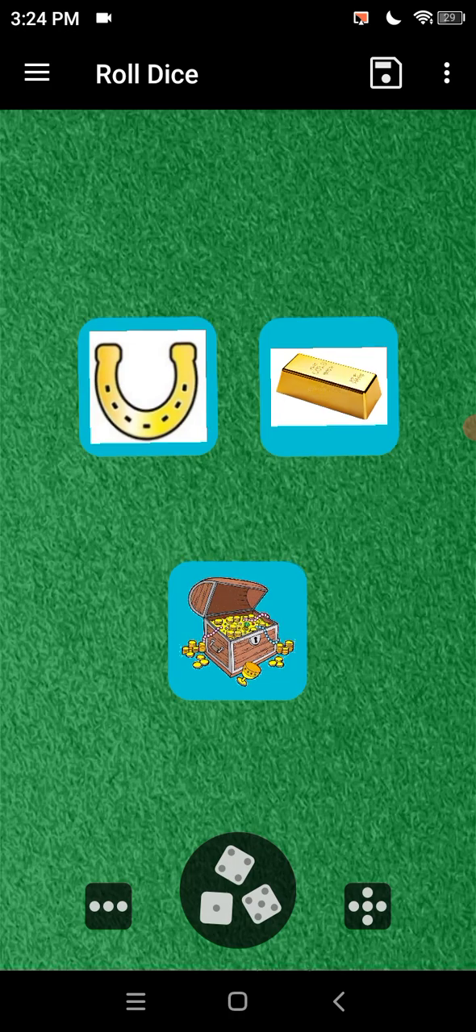
click(237, 891)
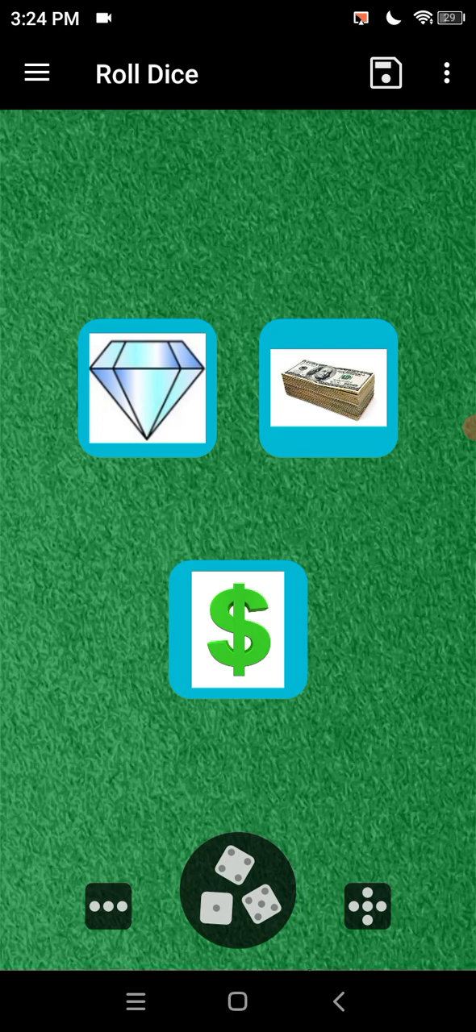
click(237, 889)
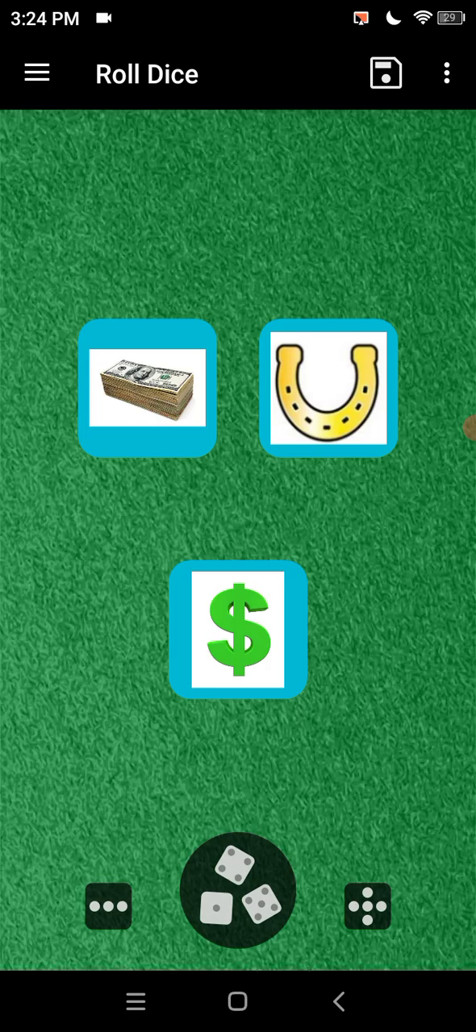
click(237, 890)
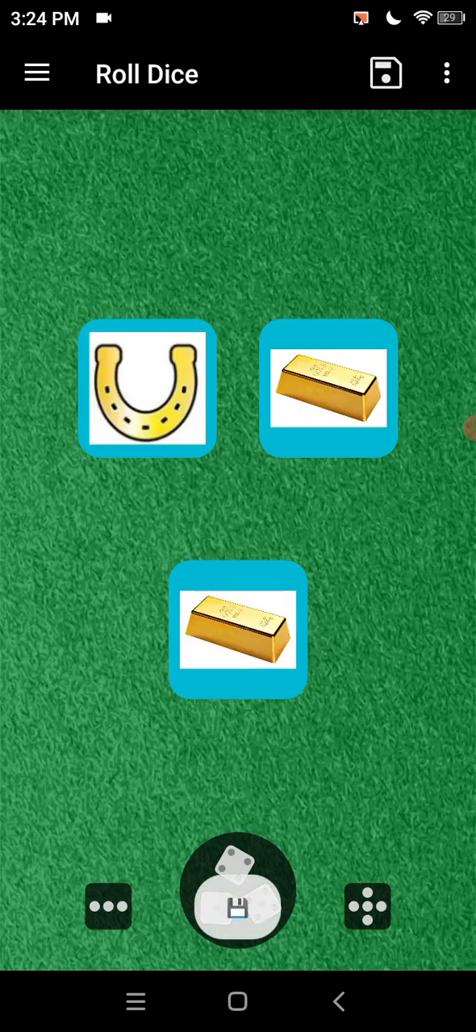
click(37, 72)
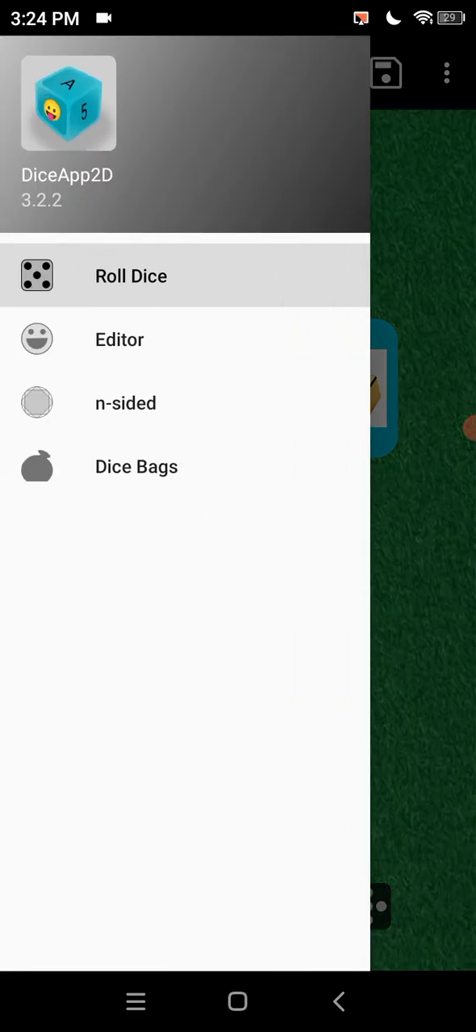
Go to Dice Bags and open New bag 6 in the editor with its name cleared
click(136, 466)
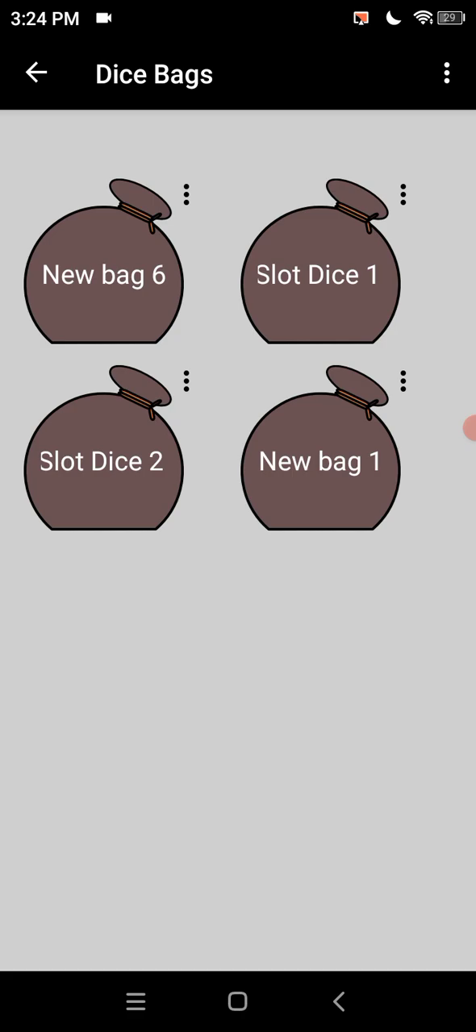
click(103, 274)
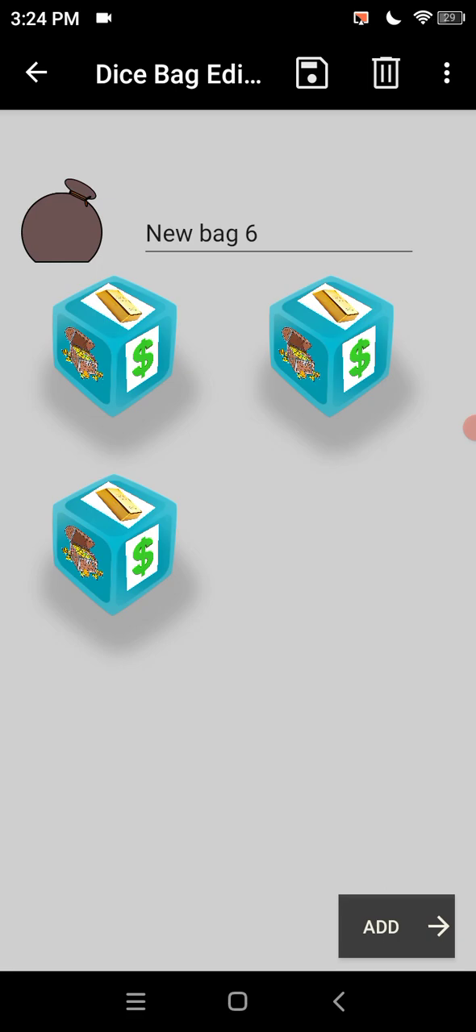
click(278, 234)
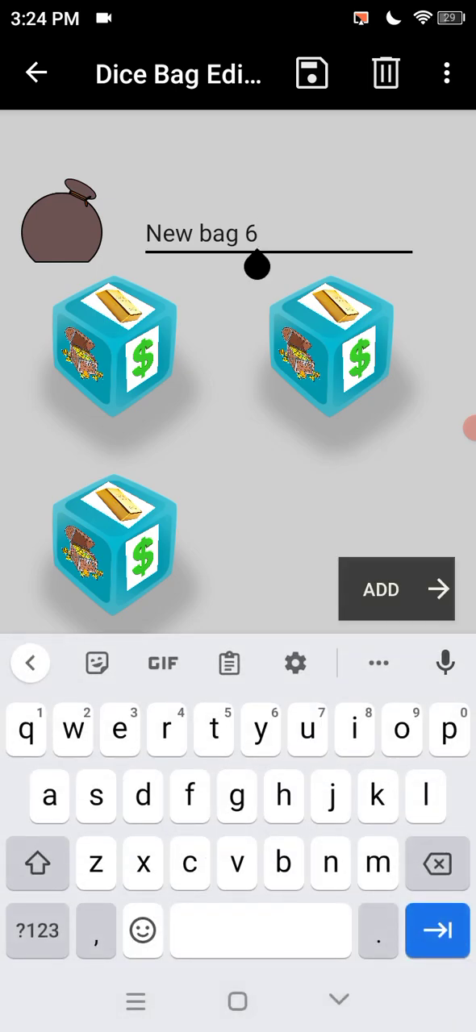
click(35, 74)
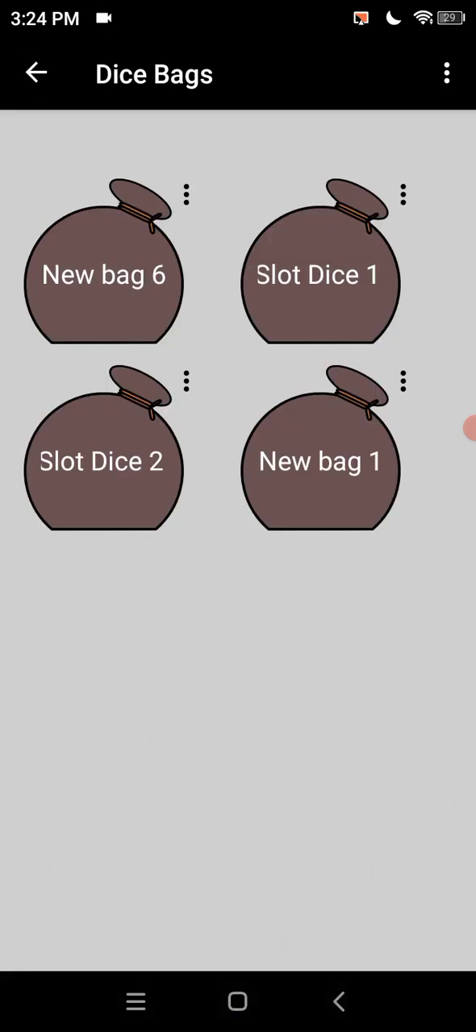
click(320, 460)
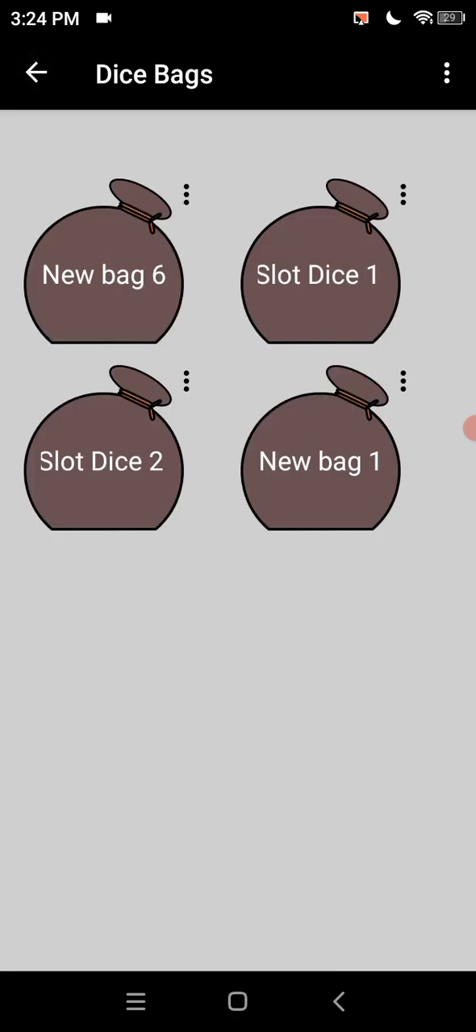
click(103, 274)
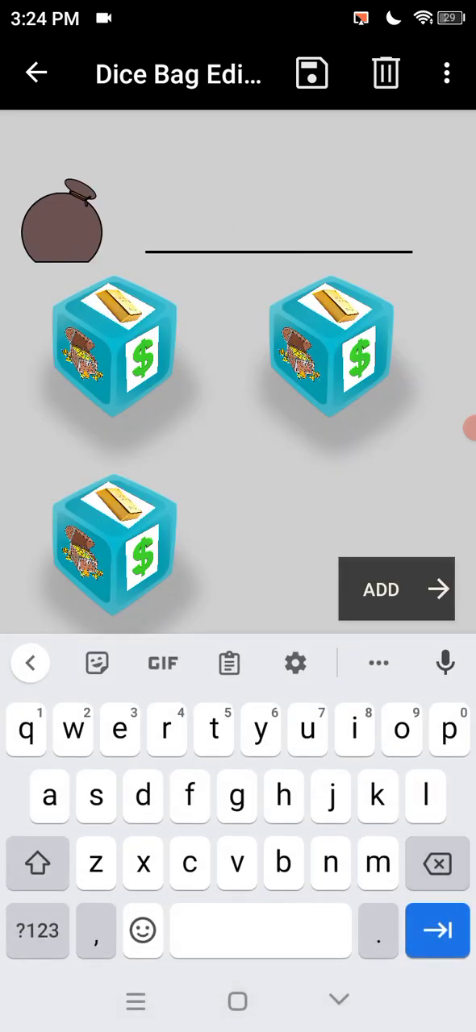
Enter 'Slot Dice' as the bag name and load its dice, answering the overwrite prompt
text(Slo)
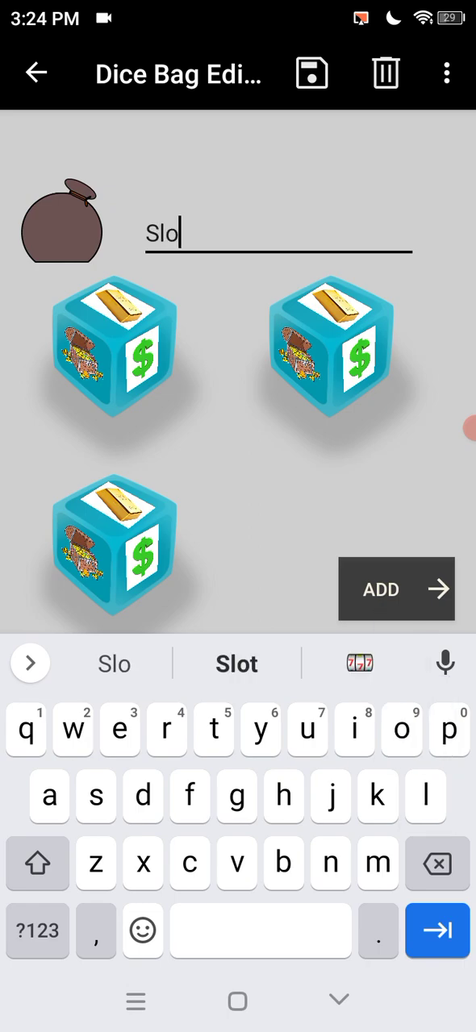
text(t Di)
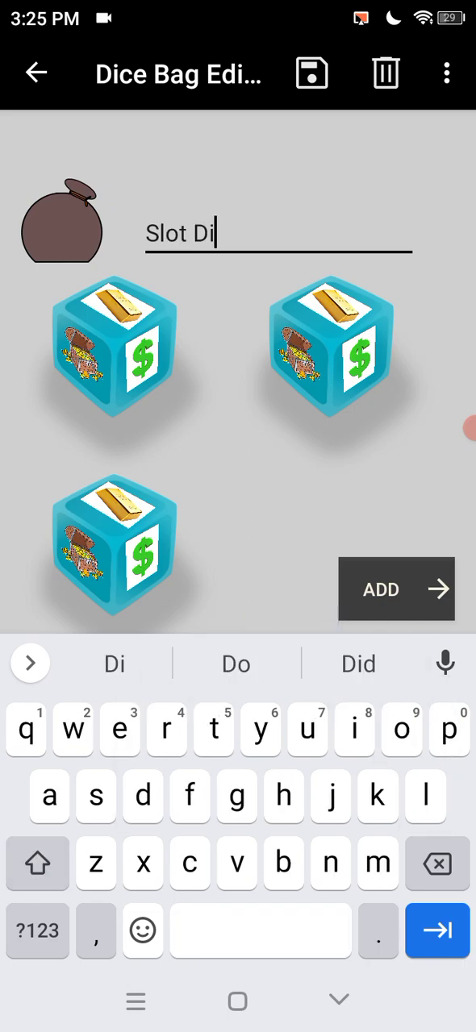
text(ce 3)
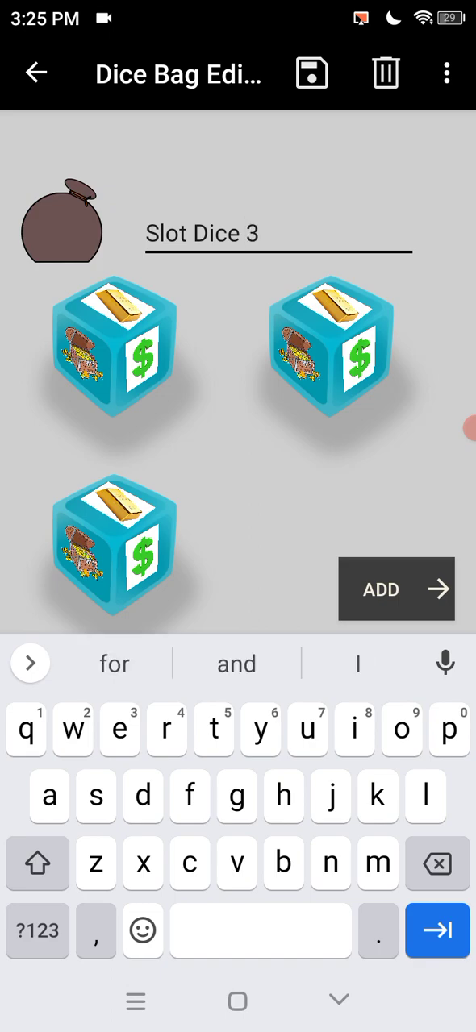
click(396, 590)
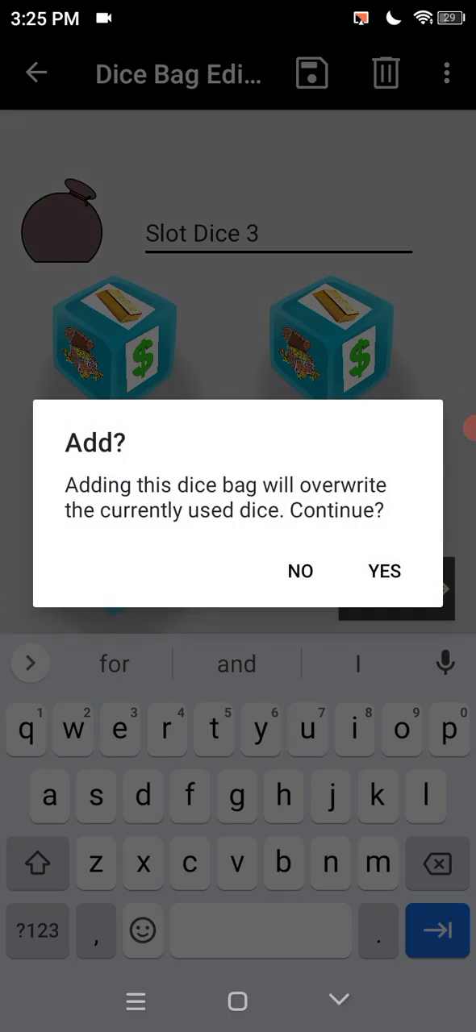
click(383, 570)
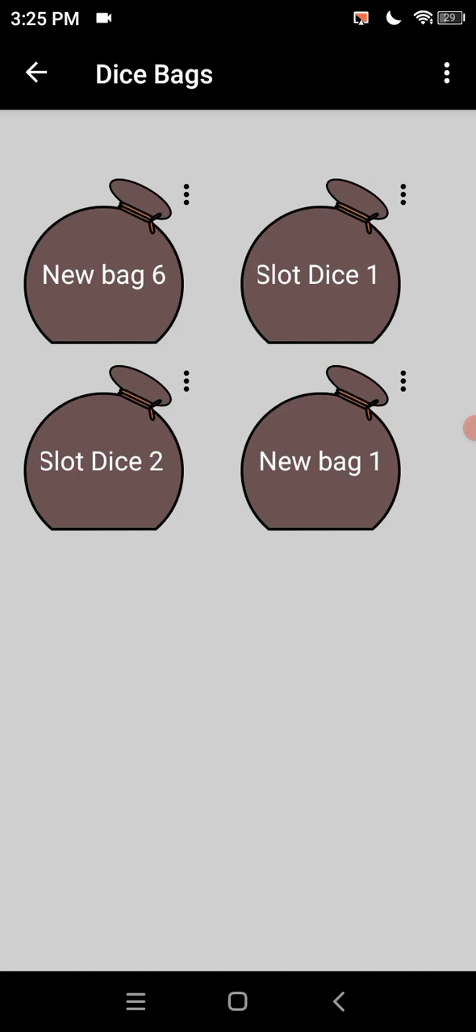
Reopen New bag 6, complete its name as 'Slot Dice 3', and return to the table
click(104, 274)
text(Slot Dice)
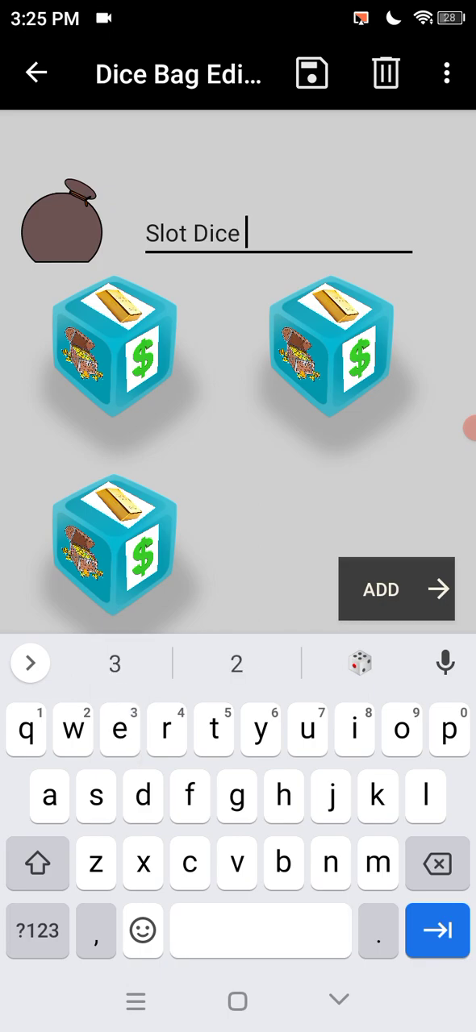
text(3)
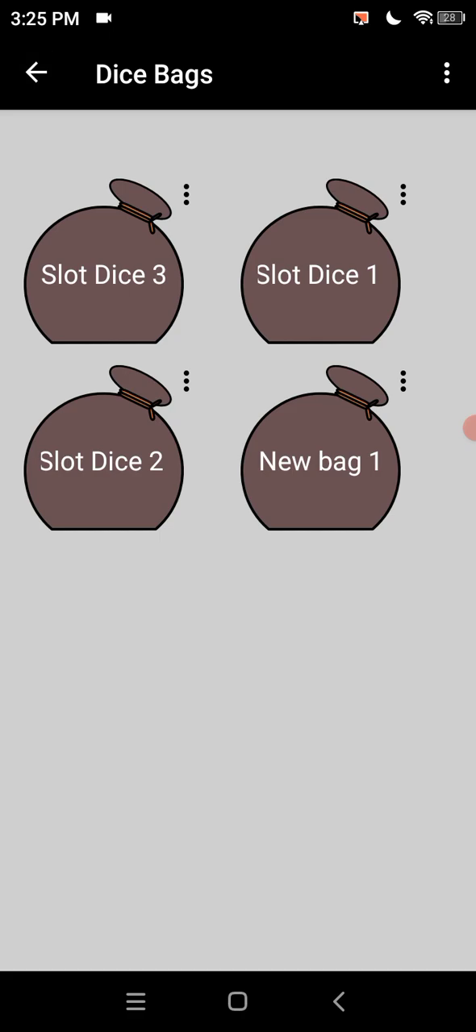
click(319, 274)
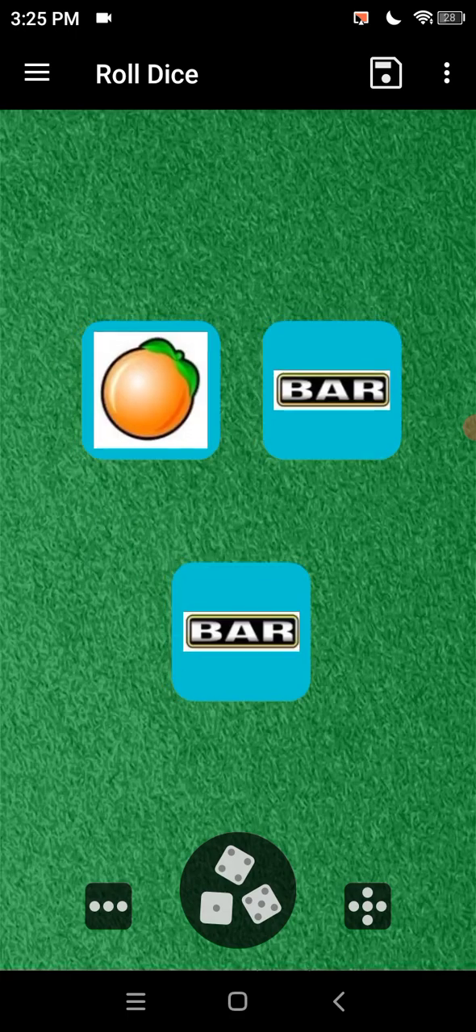
Roll the three slot dice twice, then open the Dice Bags list from the menu
click(237, 889)
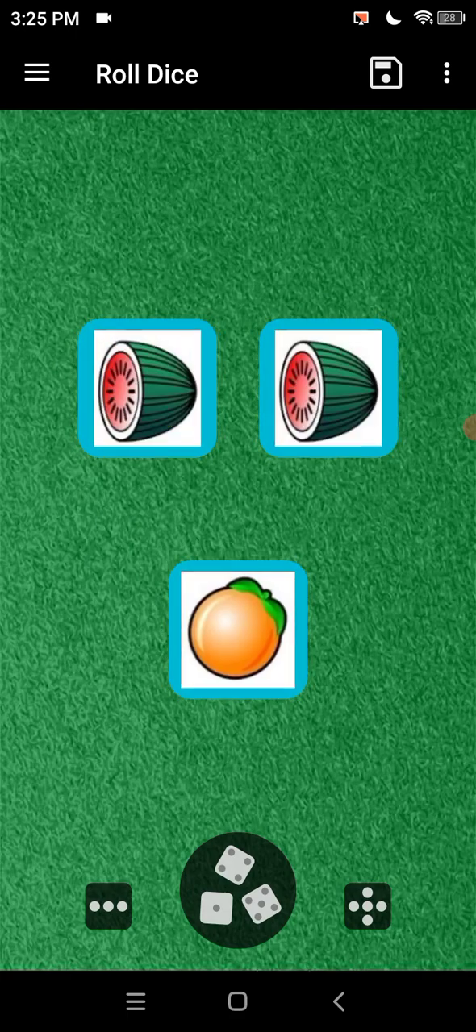
click(237, 890)
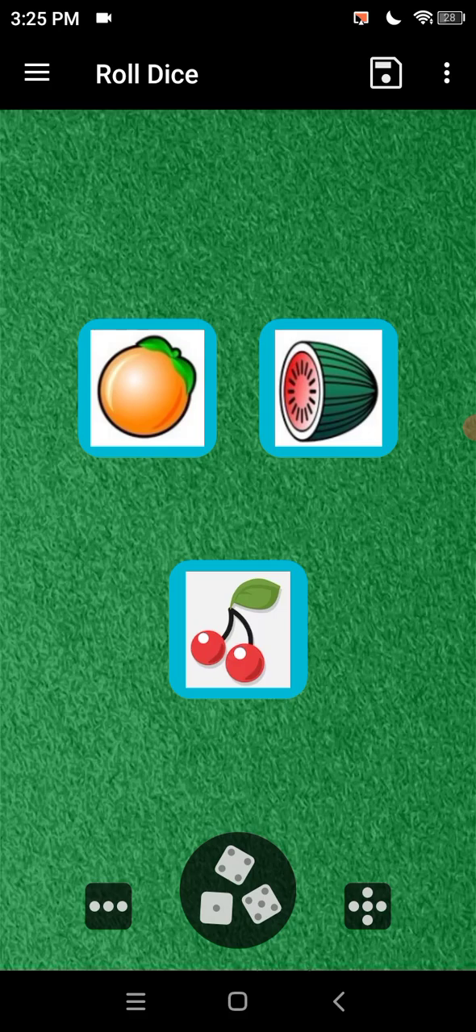
click(37, 72)
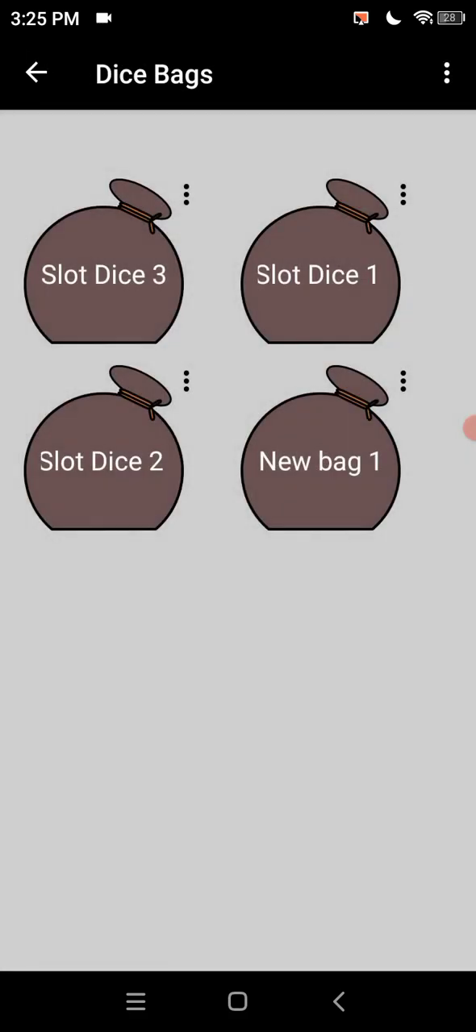
Load the Slot Dice 2 bag onto the table, replacing the current dice
click(103, 451)
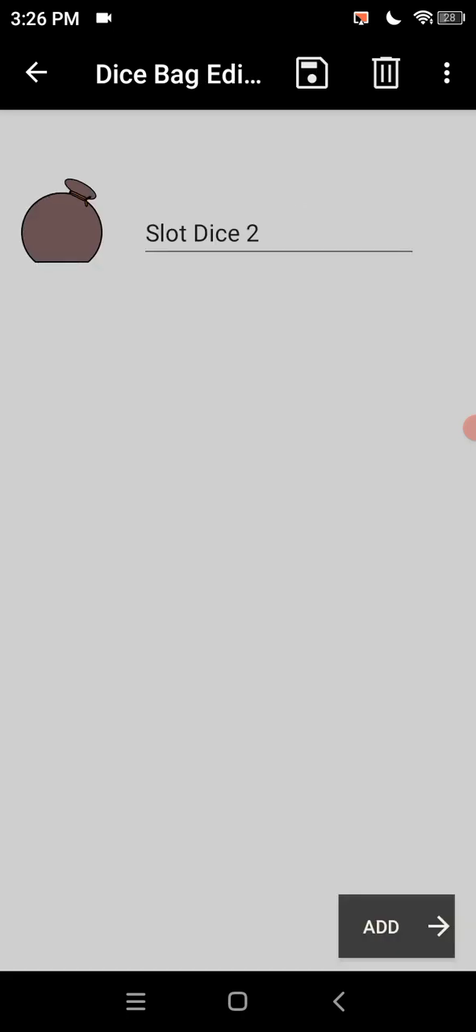
click(396, 925)
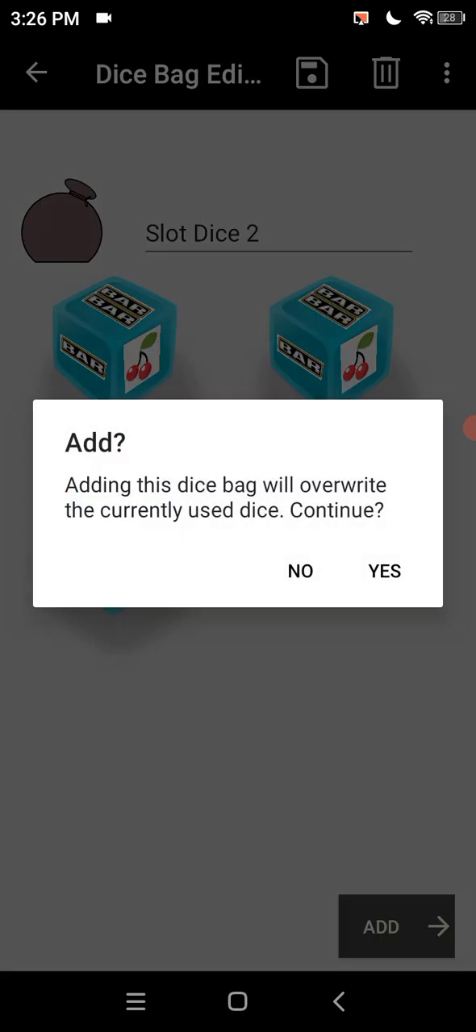
click(383, 571)
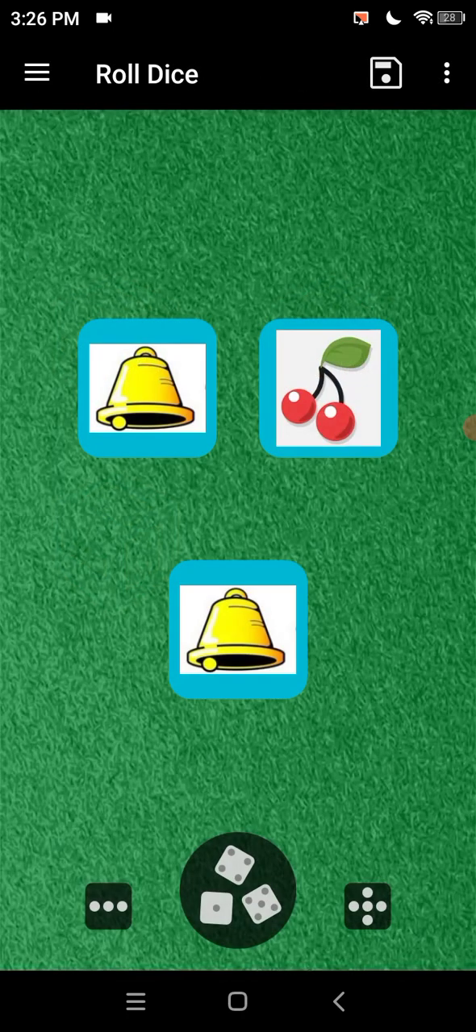
Roll the BAR, cherry and bell slot dice eight times, ending on three single BARs
click(237, 891)
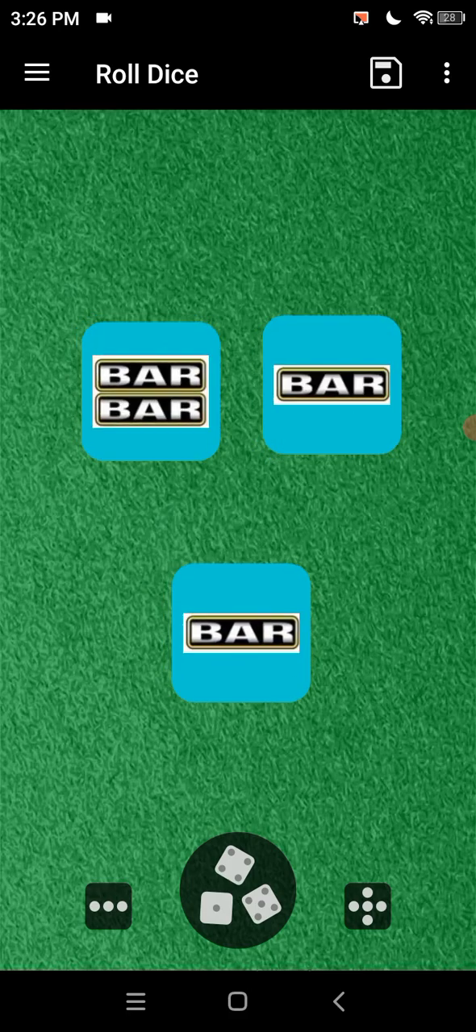
click(237, 891)
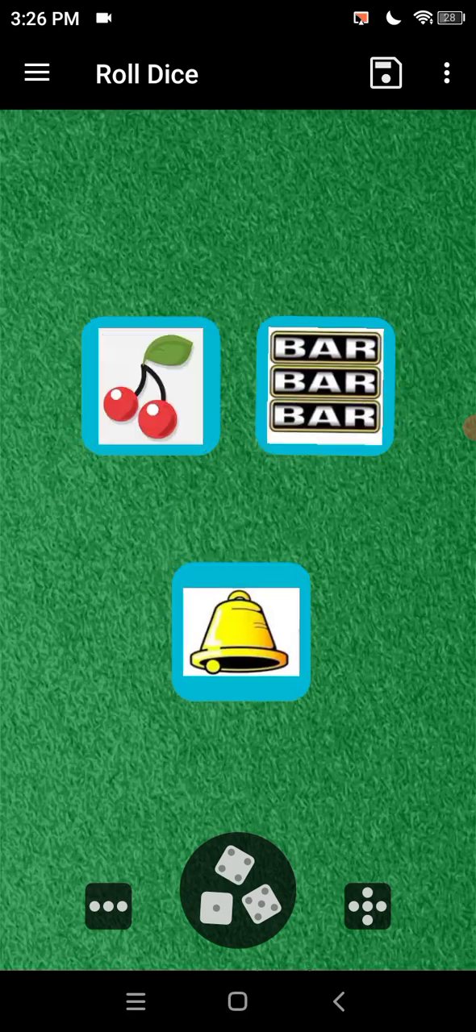
click(237, 890)
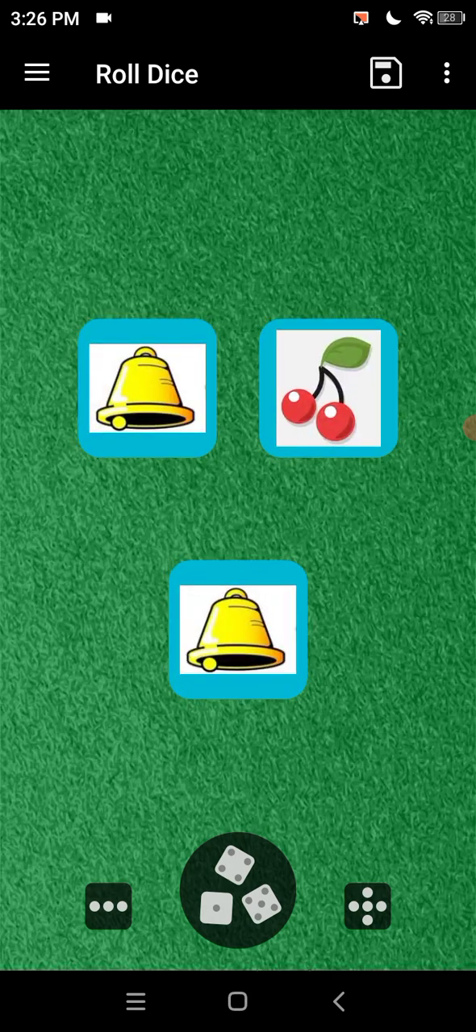
click(237, 890)
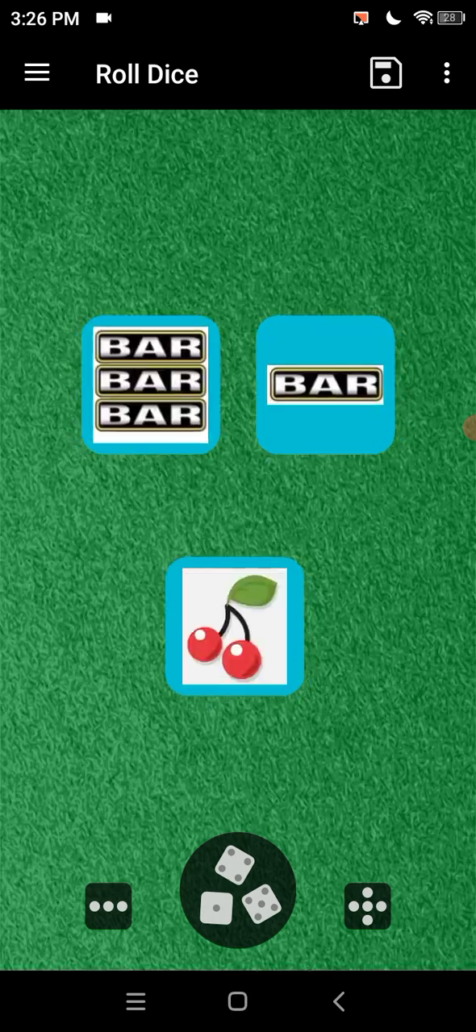
click(237, 889)
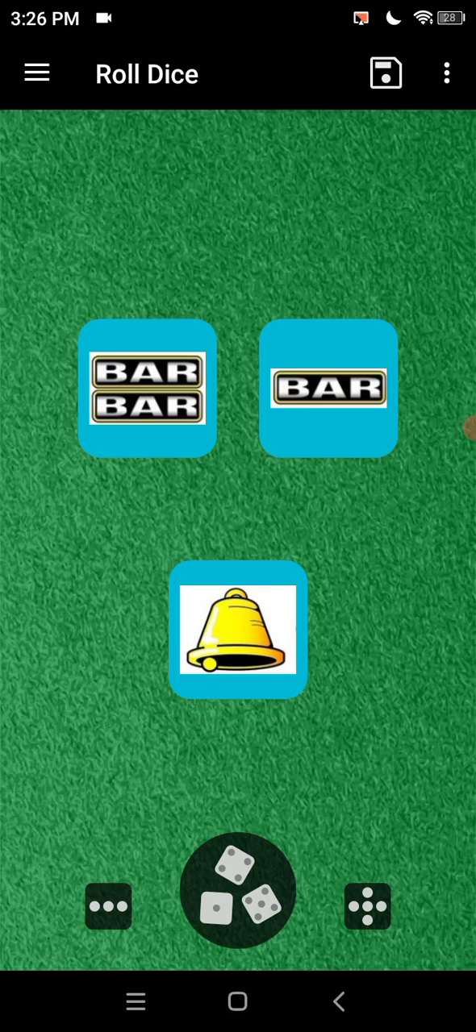
click(237, 890)
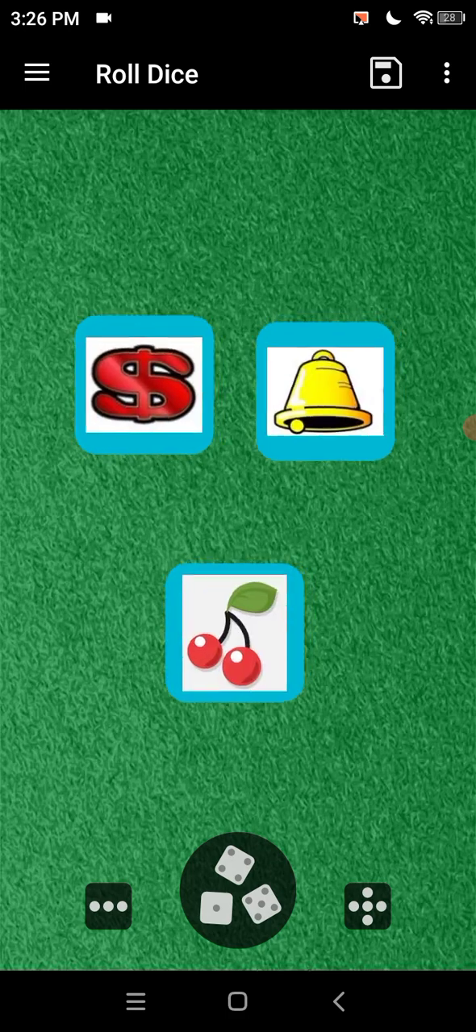
click(237, 890)
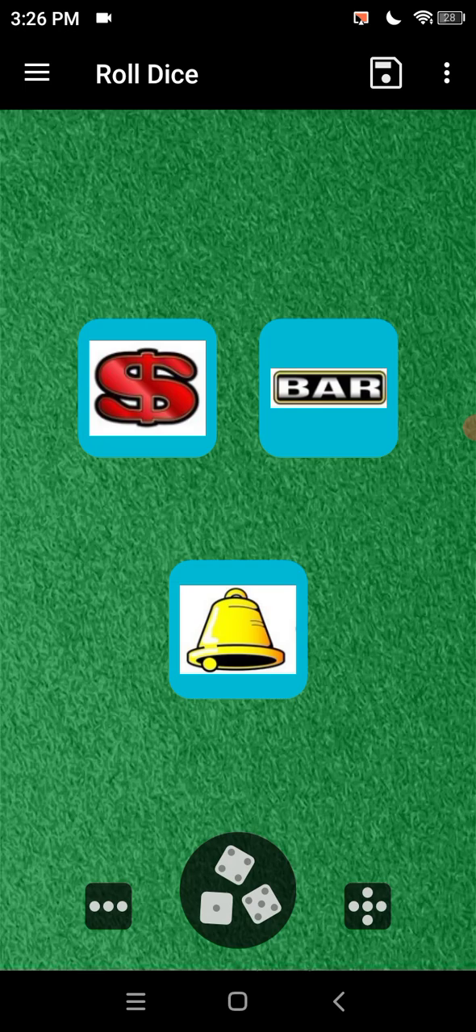
click(237, 890)
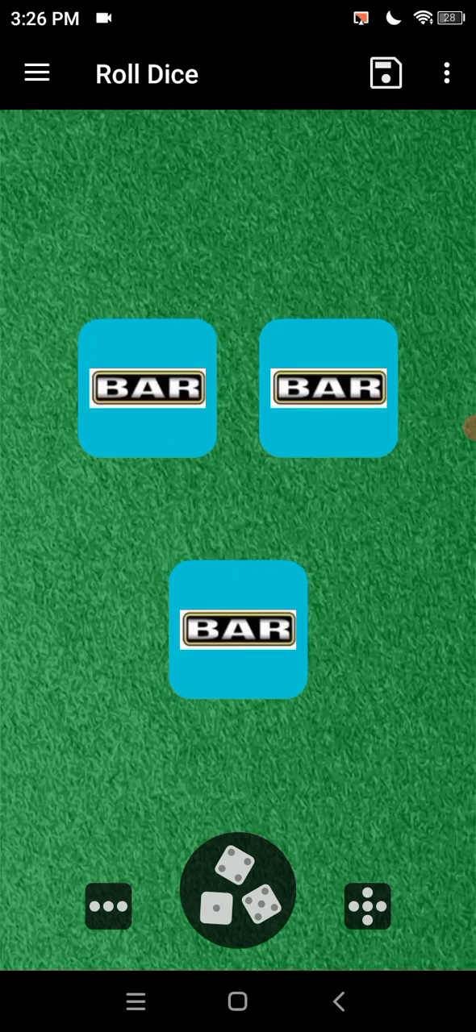